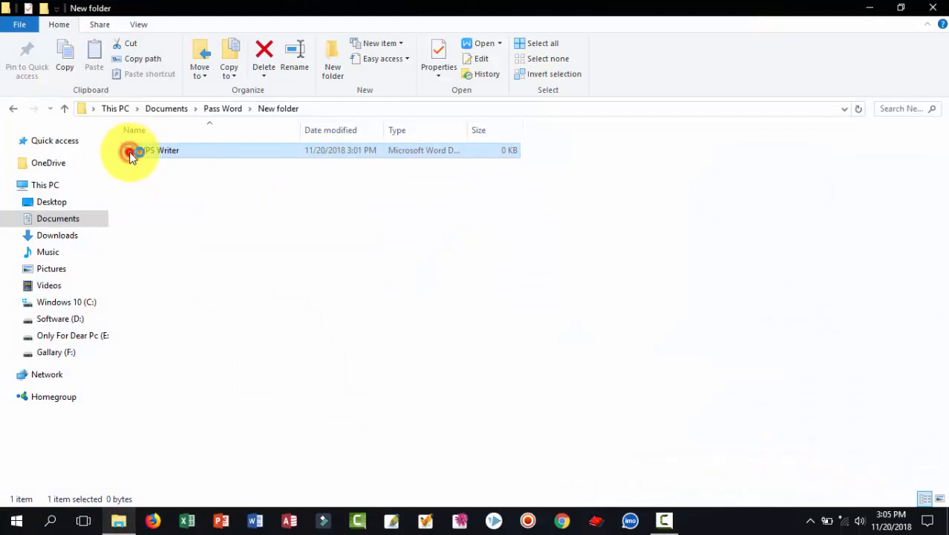
Open the document and set a document password required to open it in Security options.
{"action": "double_click", "coordinate": [132, 150]}
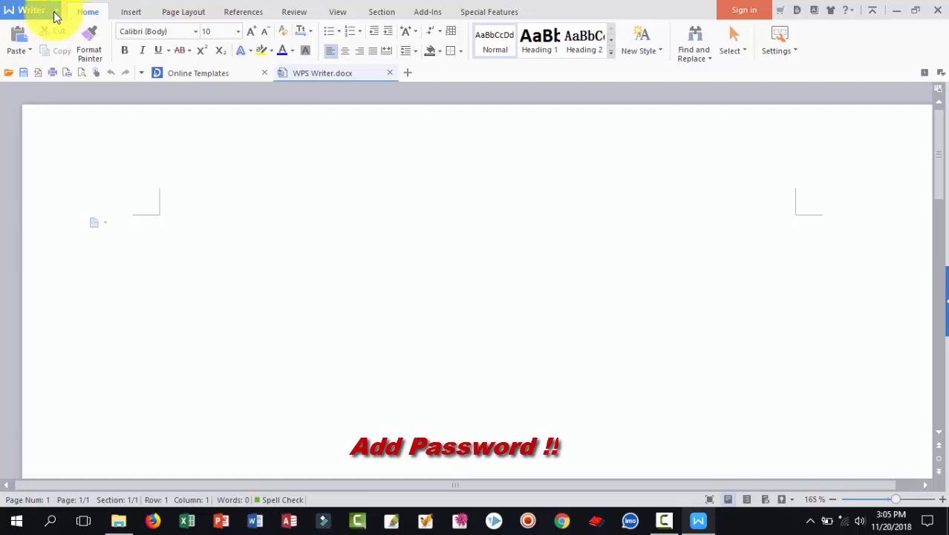
{"action": "left_click", "coordinate": [30, 12]}
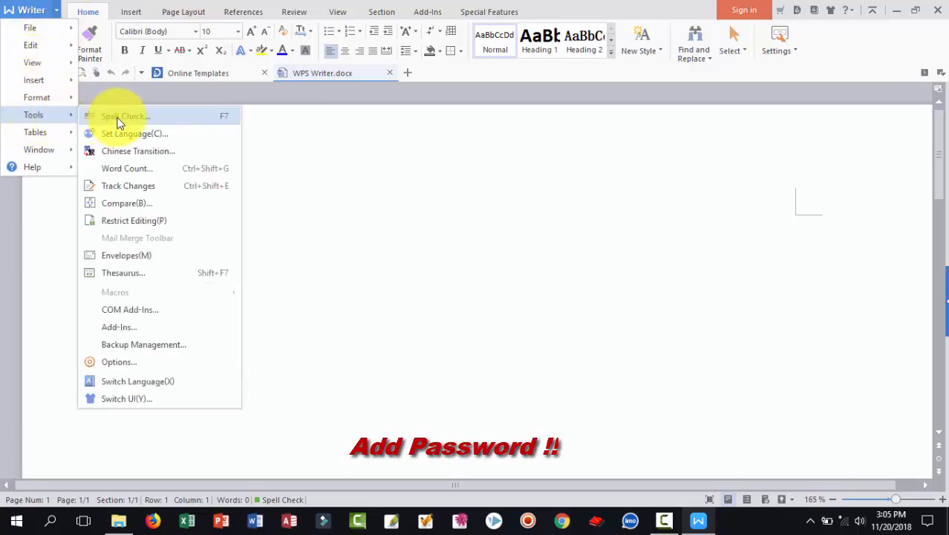
{"action": "mouse_move", "coordinate": [132, 371]}
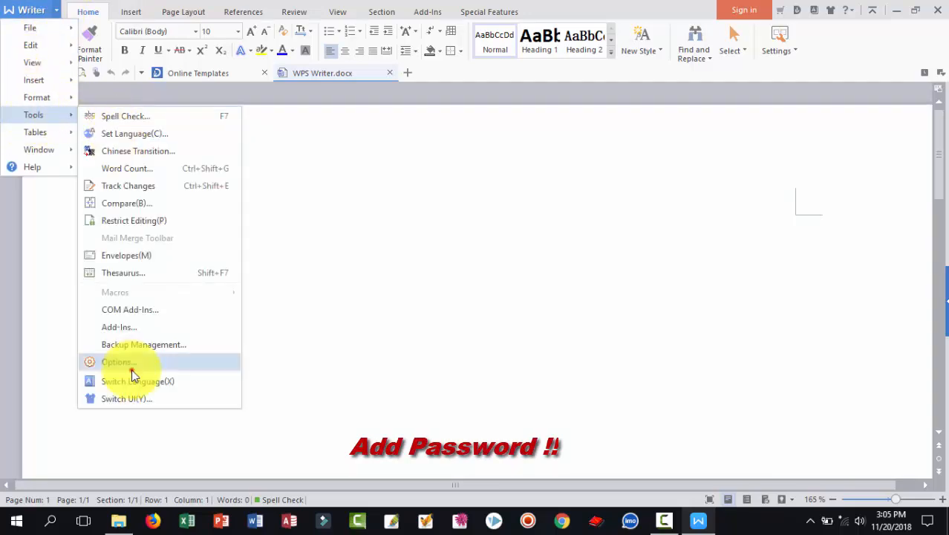
{"action": "left_click", "coordinate": [117, 361]}
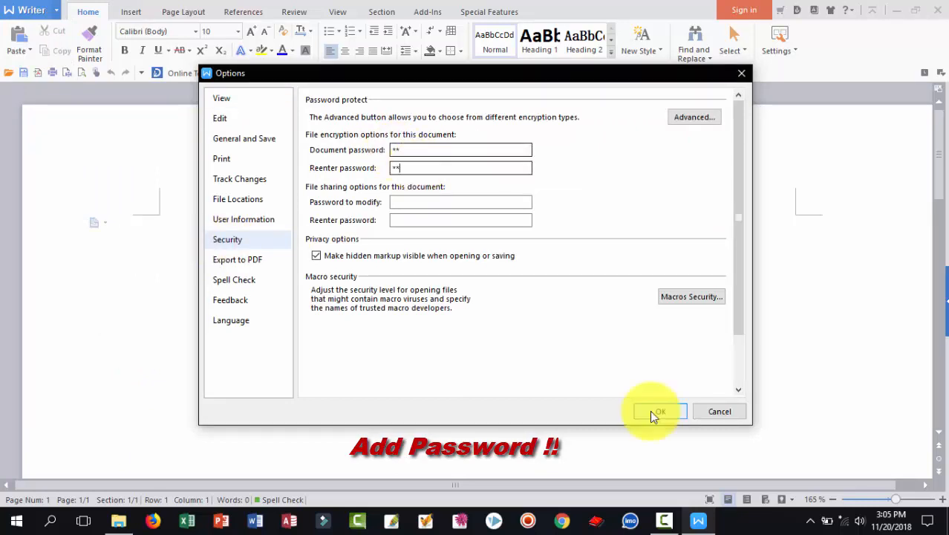
{"action": "left_click", "coordinate": [659, 411]}
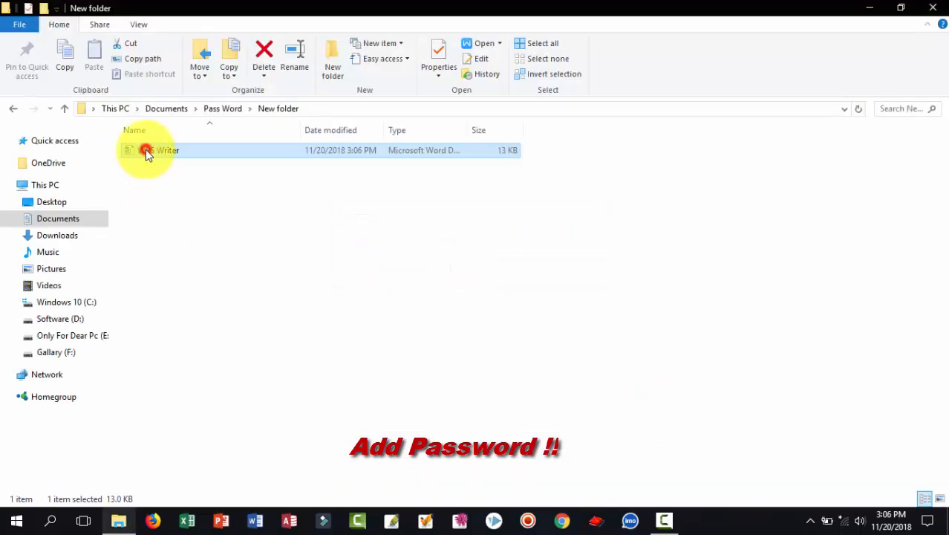
{"action": "double_click", "coordinate": [147, 150]}
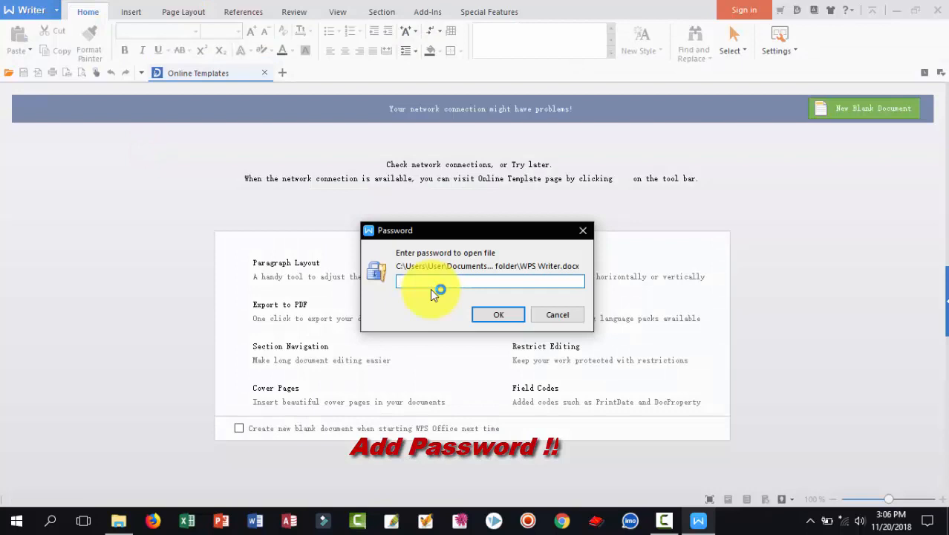
{"action": "type", "text": "**"}
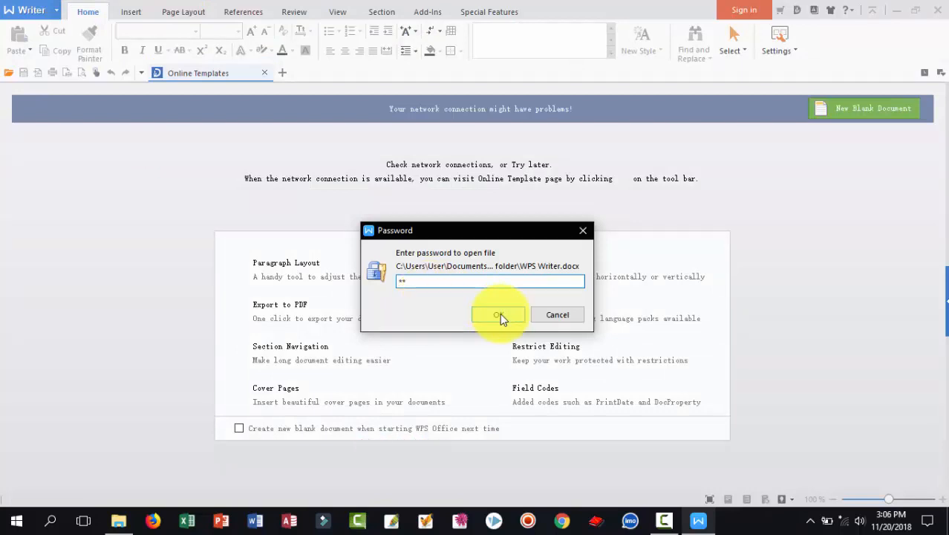
{"action": "left_click", "coordinate": [497, 314]}
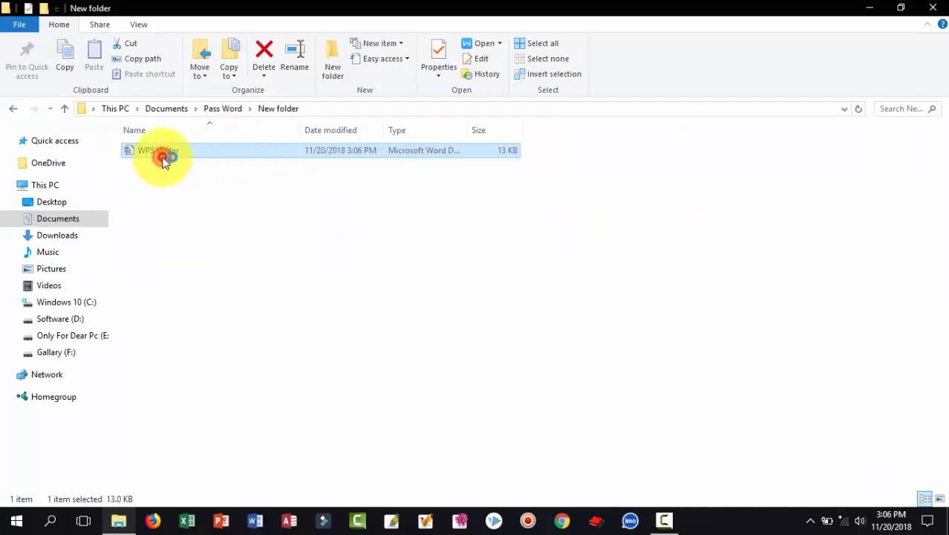
Reopen the protected document by entering its current password.
{"action": "double_click", "coordinate": [156, 150]}
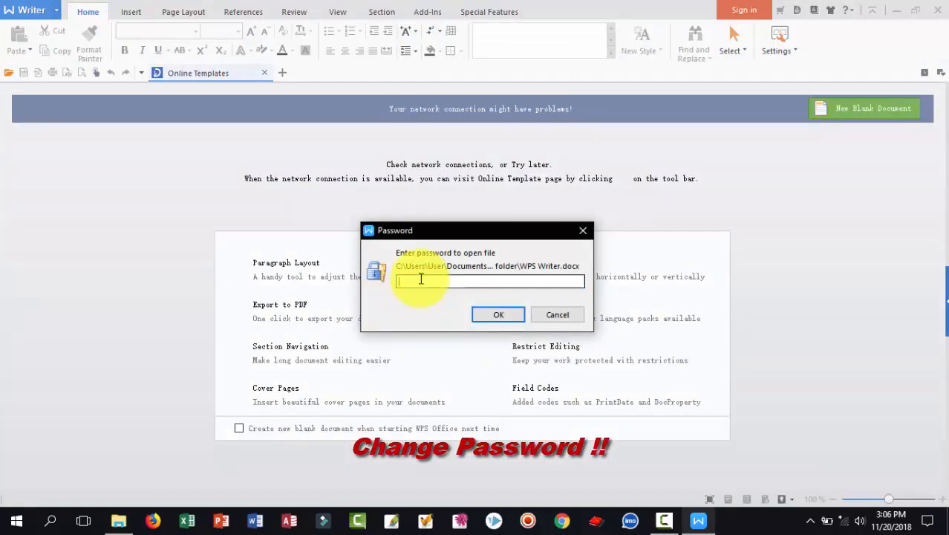
{"action": "type", "text": "**"}
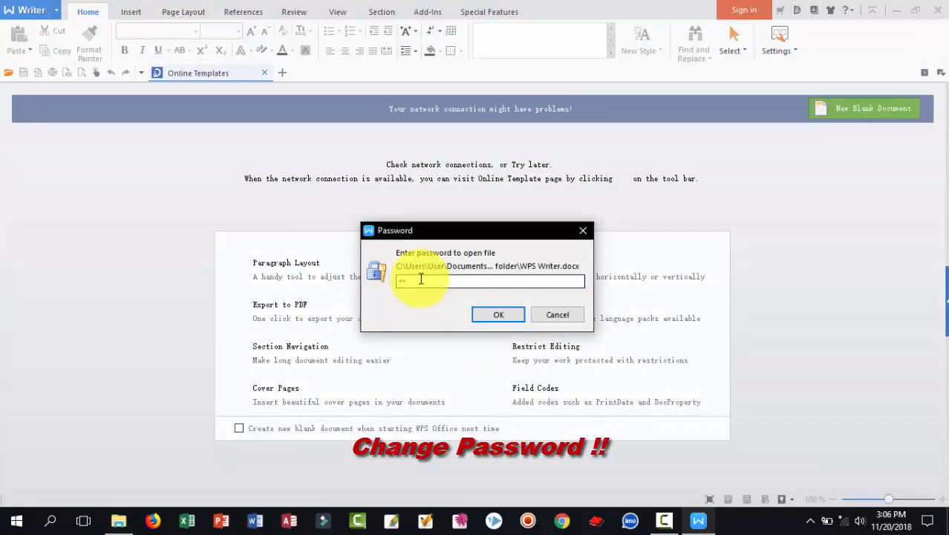
{"action": "left_click", "coordinate": [497, 314]}
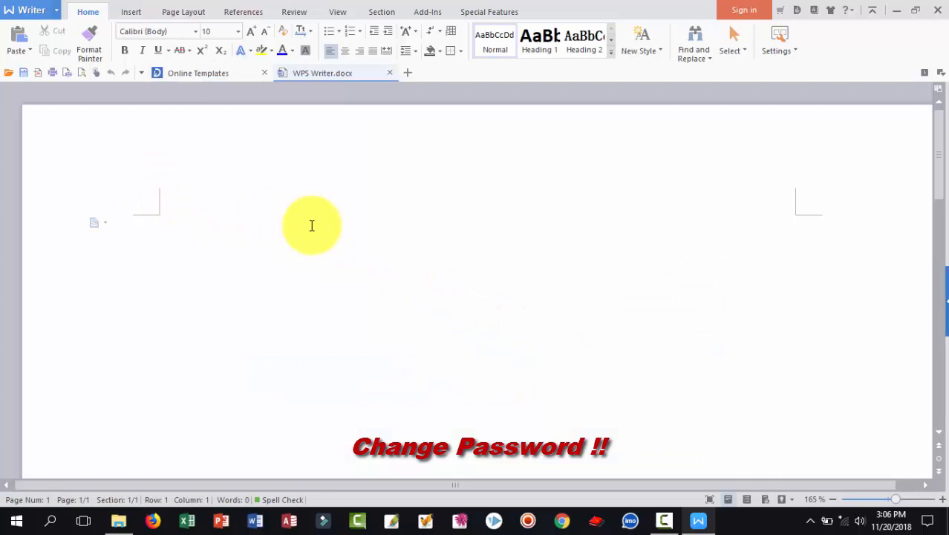
Reach the Security password settings through Tools > Options.
{"action": "left_click", "coordinate": [31, 9]}
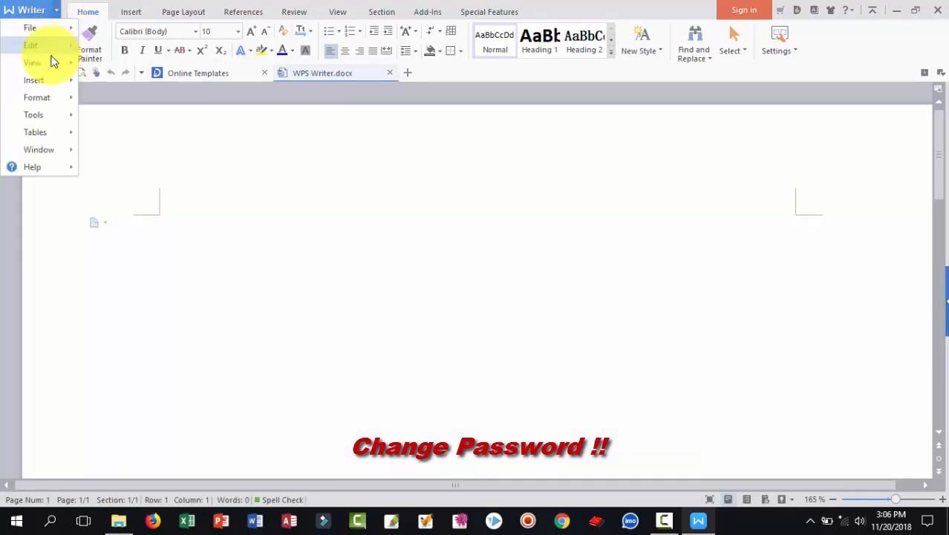
{"action": "left_click", "coordinate": [33, 115]}
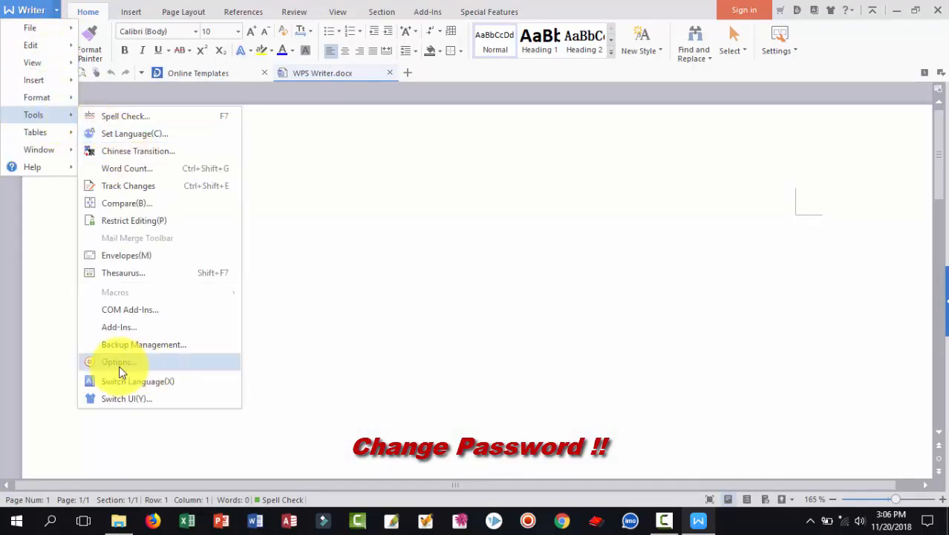
{"action": "left_click", "coordinate": [118, 361]}
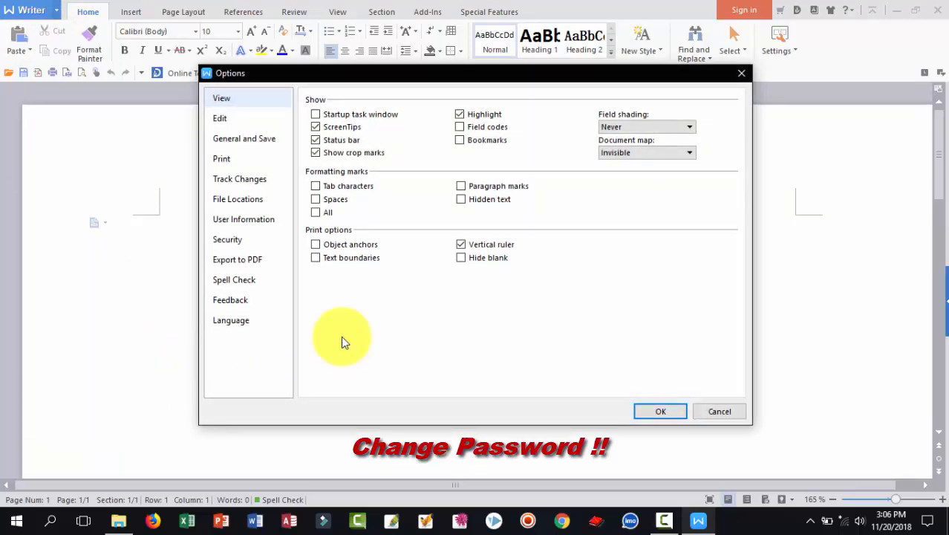
{"action": "left_click", "coordinate": [227, 239]}
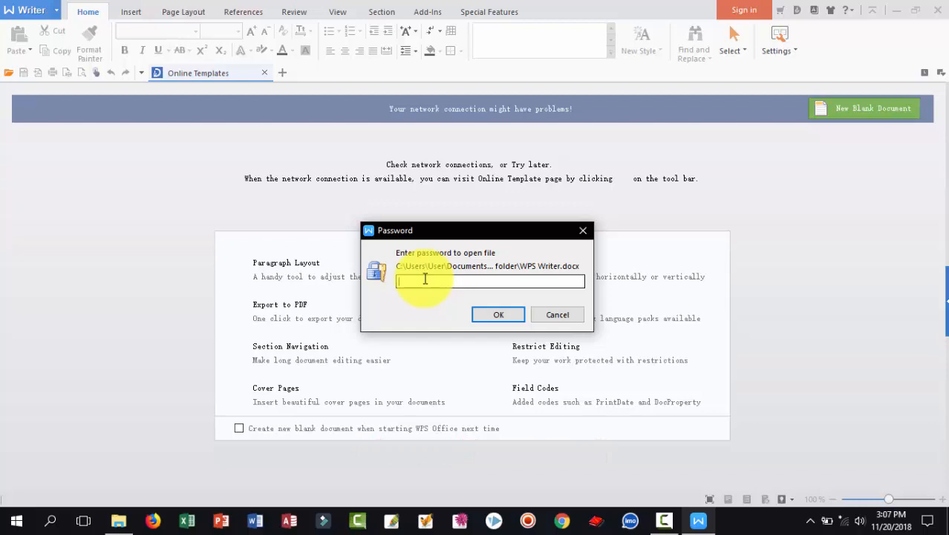
Unlock the document with the new password at the open prompt.
{"action": "type", "text": "***"}
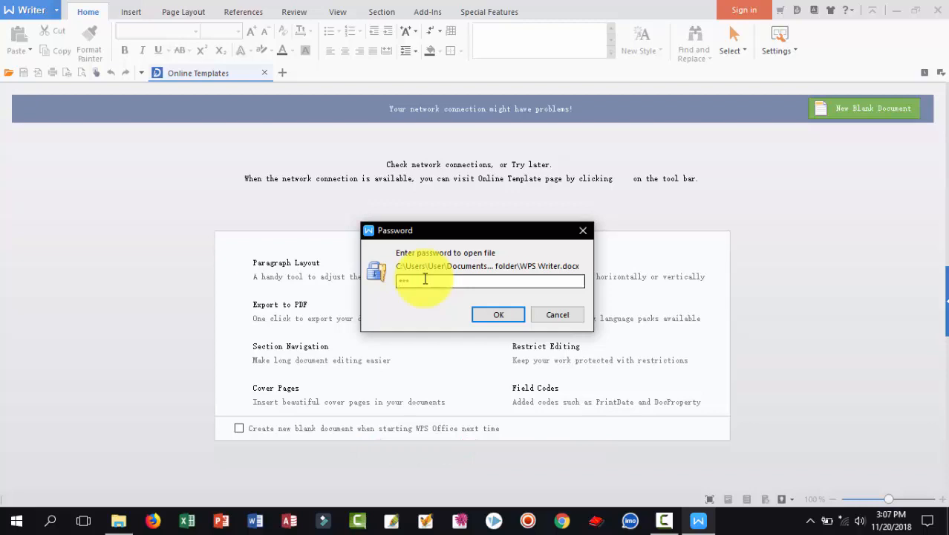
{"action": "left_click", "coordinate": [498, 314]}
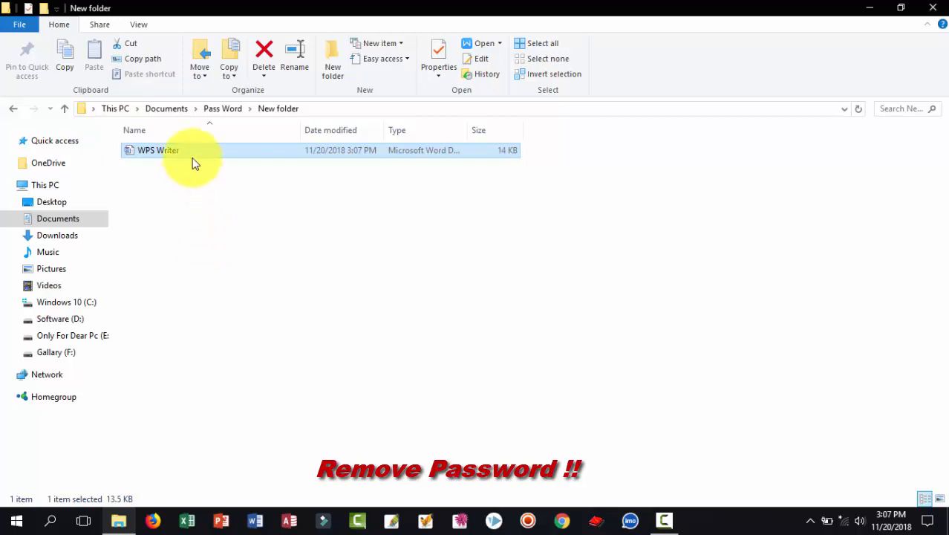
Open the protected document by entering its password.
{"action": "double_click", "coordinate": [157, 150]}
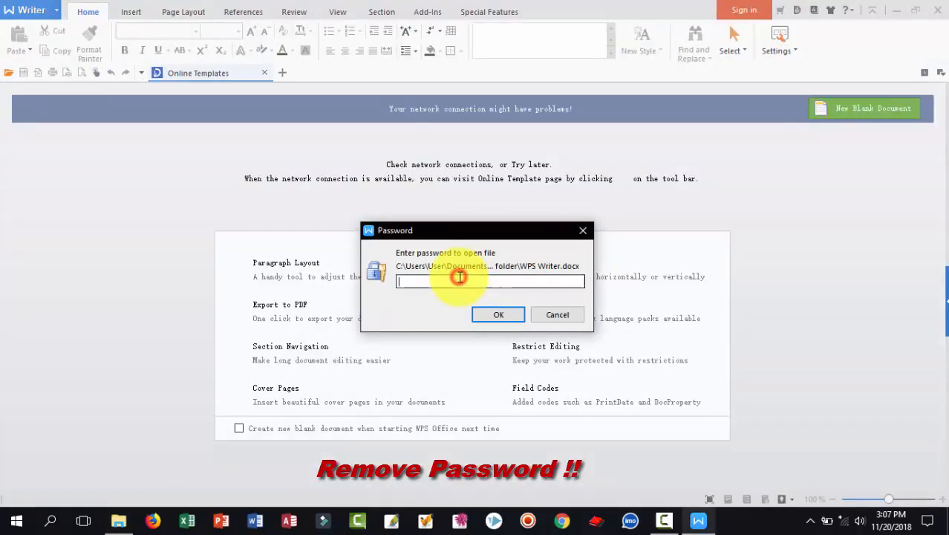
{"action": "type", "text": "***"}
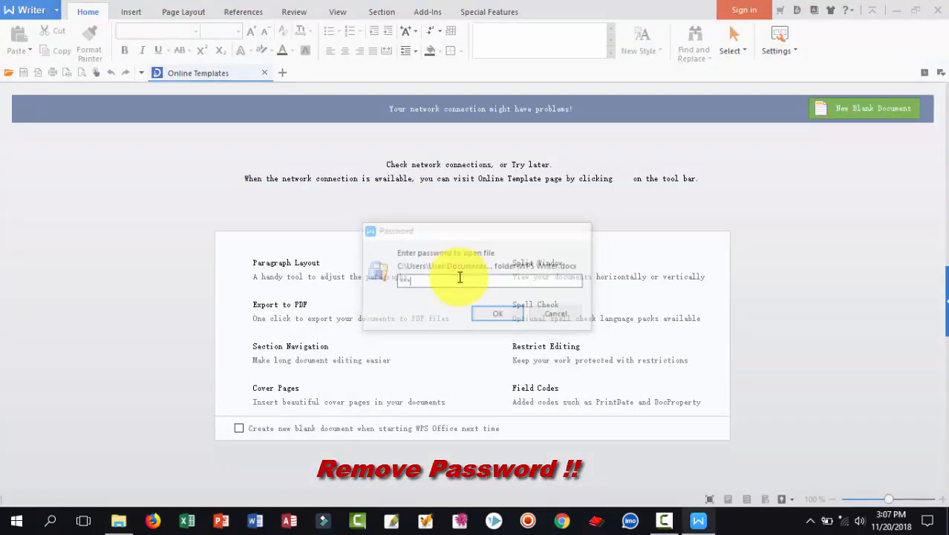
{"action": "left_click", "coordinate": [498, 313]}
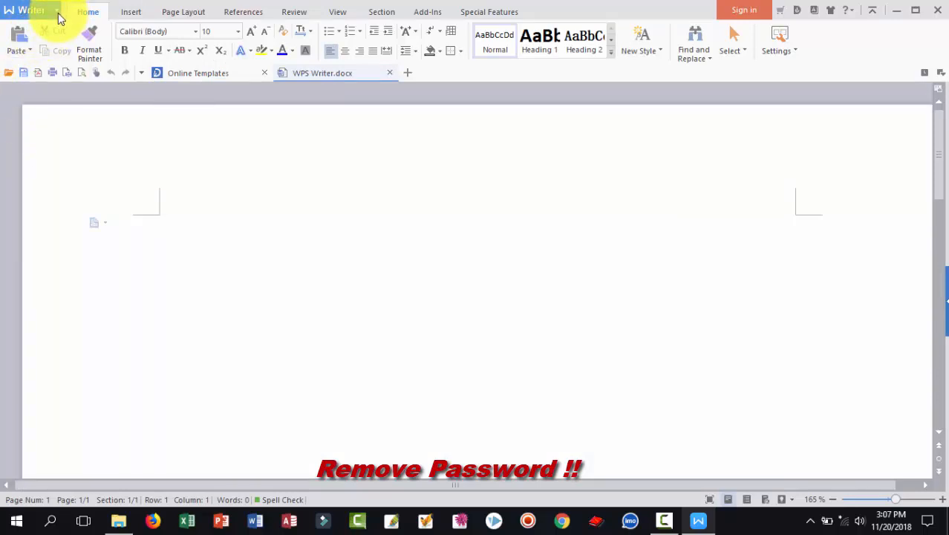
Clear both Security password fields, save, and reopen to confirm no password prompt.
{"action": "left_click", "coordinate": [36, 11]}
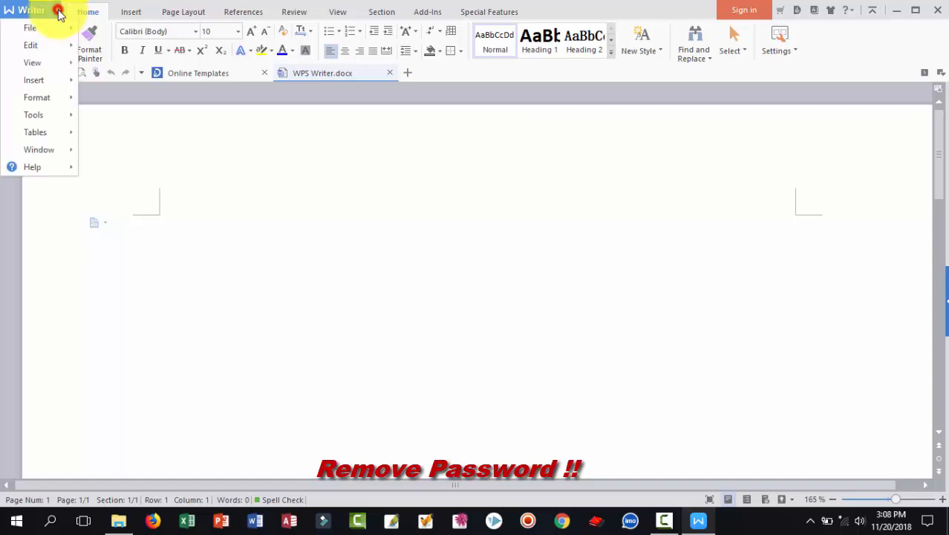
{"action": "left_click", "coordinate": [33, 114]}
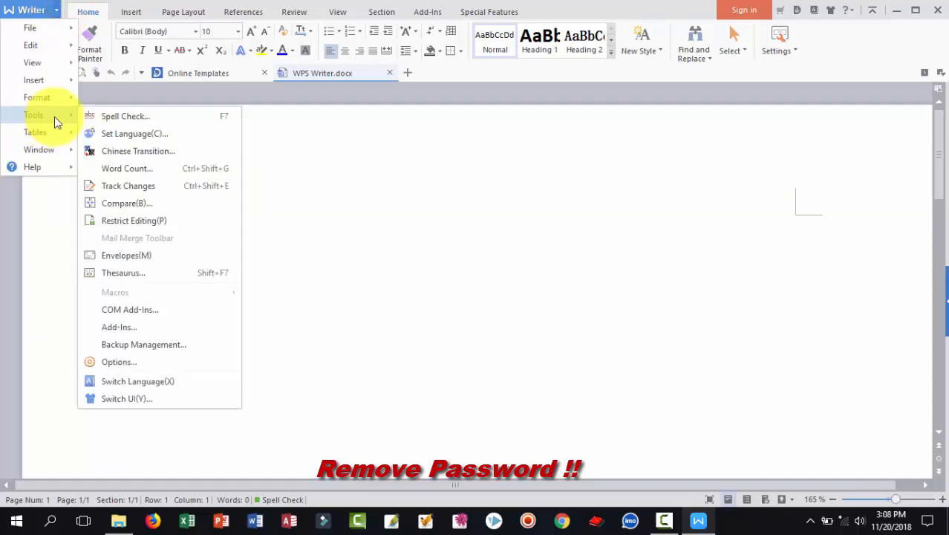
{"action": "left_click", "coordinate": [119, 361]}
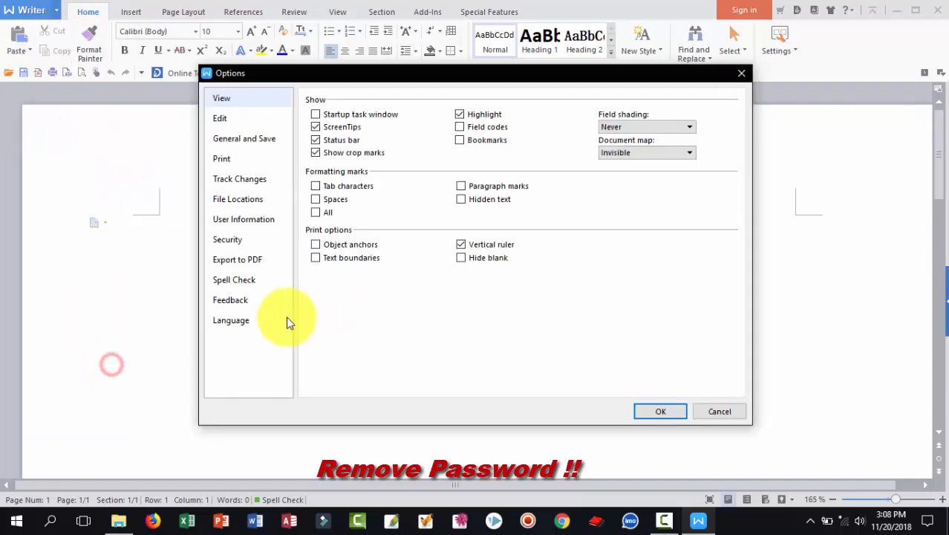
{"action": "left_click", "coordinate": [228, 239]}
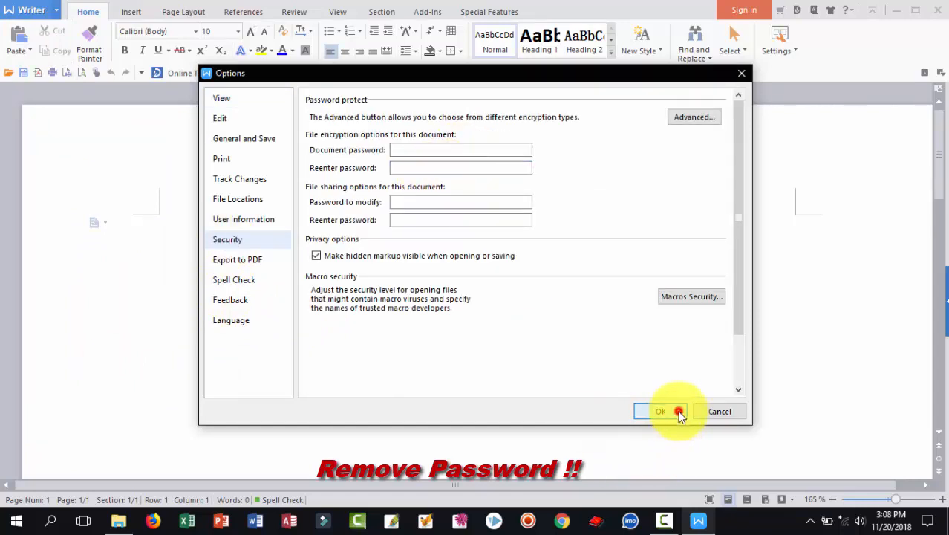
{"action": "left_click", "coordinate": [660, 411]}
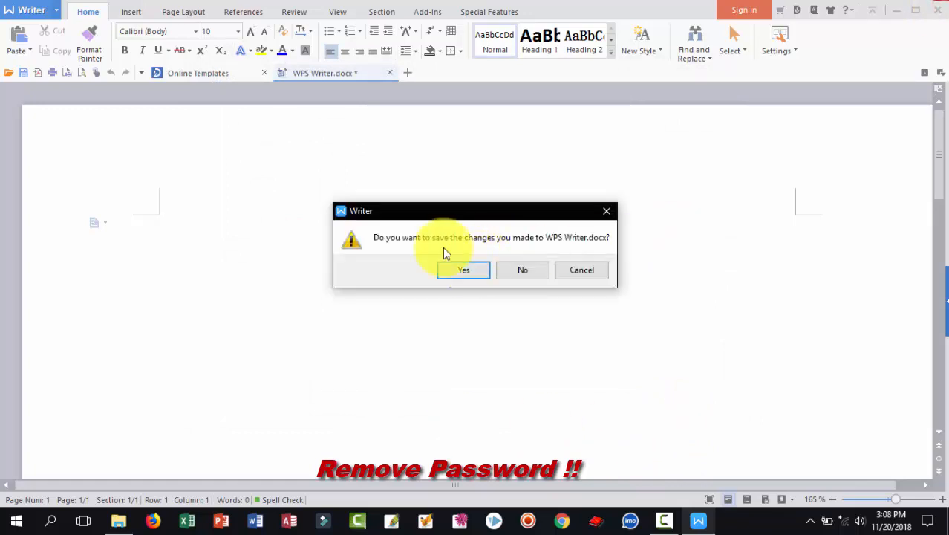
{"action": "left_click", "coordinate": [522, 270]}
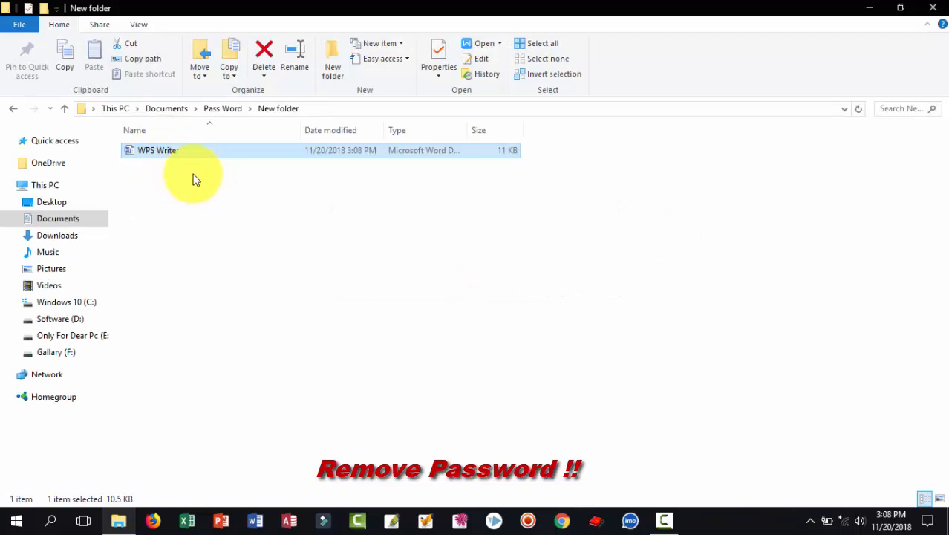
{"action": "mouse_move", "coordinate": [190, 154]}
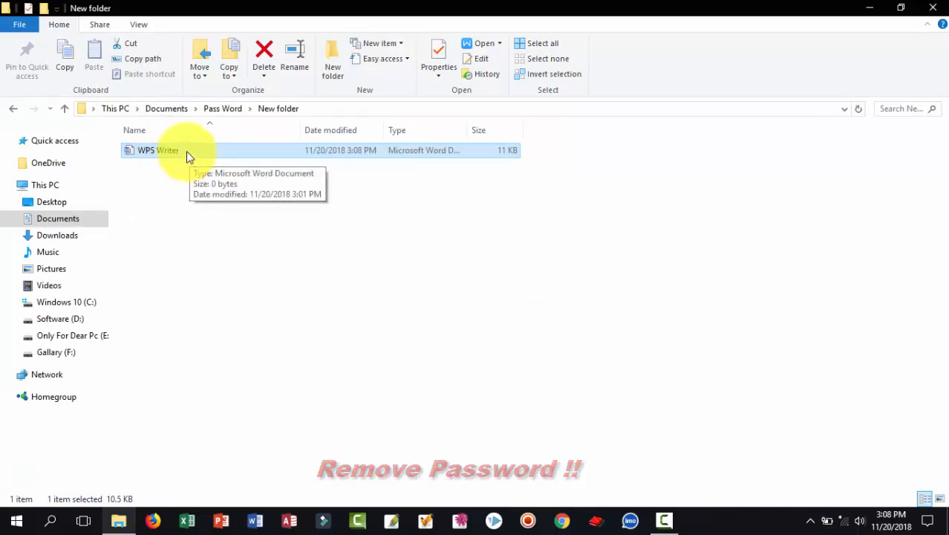
{"action": "double_click", "coordinate": [158, 150]}
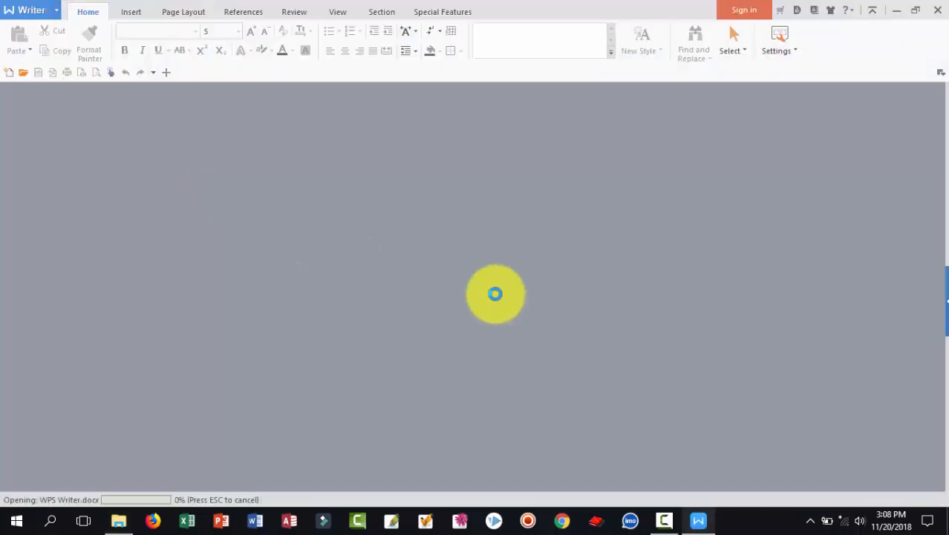